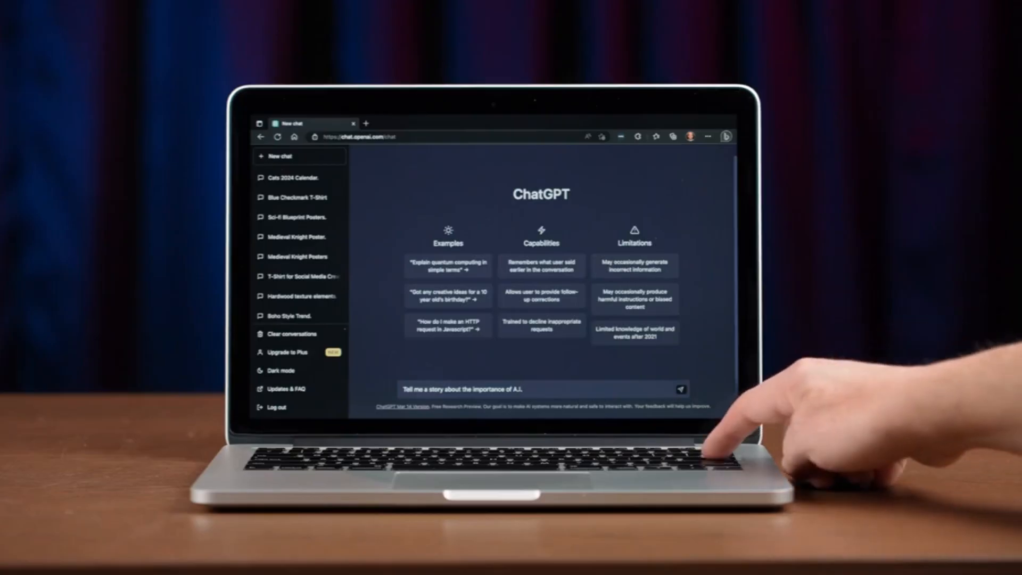
Submit the prompt "Tell me a story about the importance of A.I." so ChatGPT begins replying.
{"action": "left_click", "coordinate": [681, 389]}
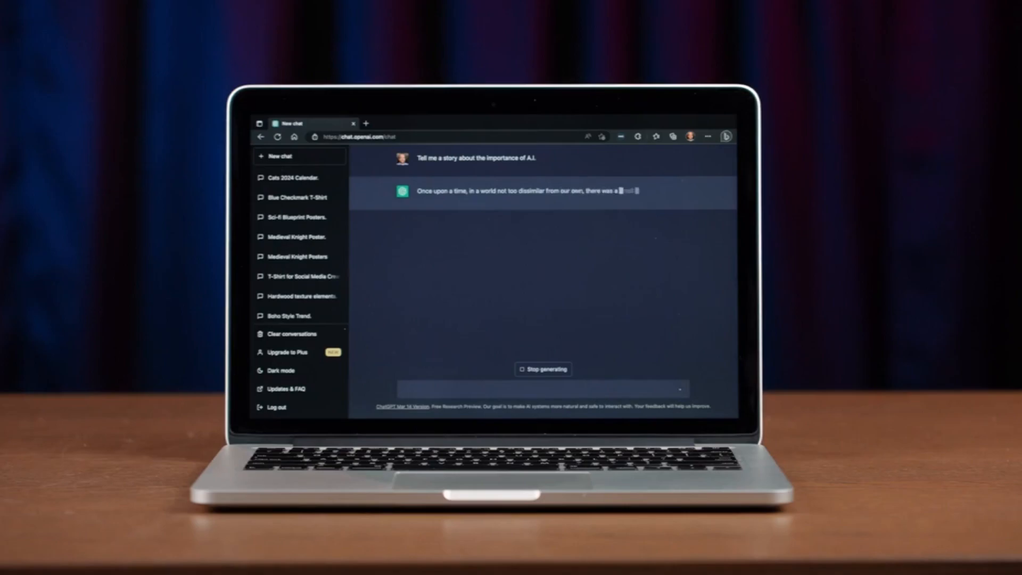